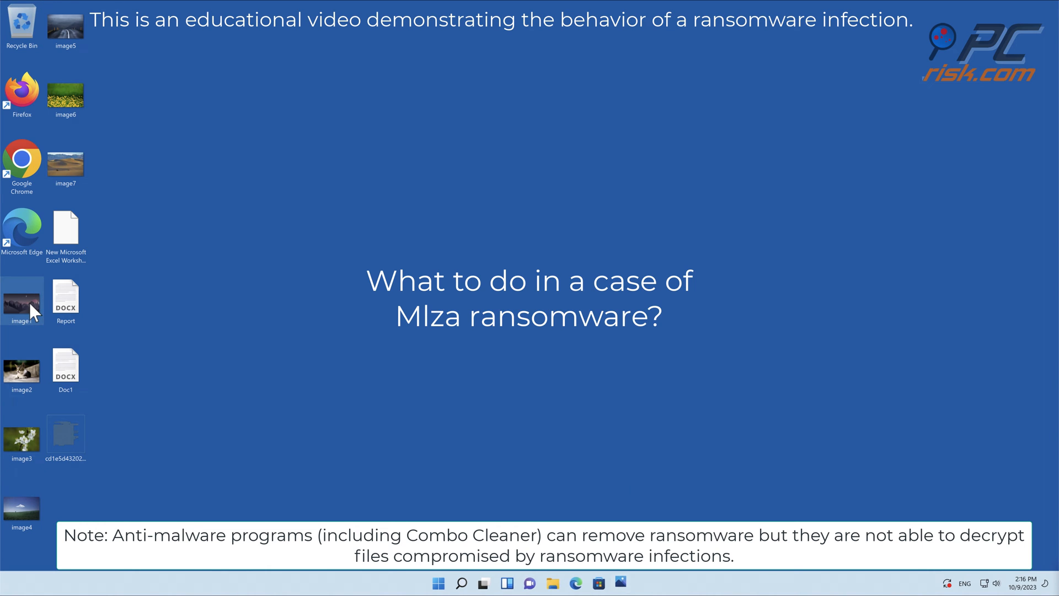
mouse_move(614, 259)
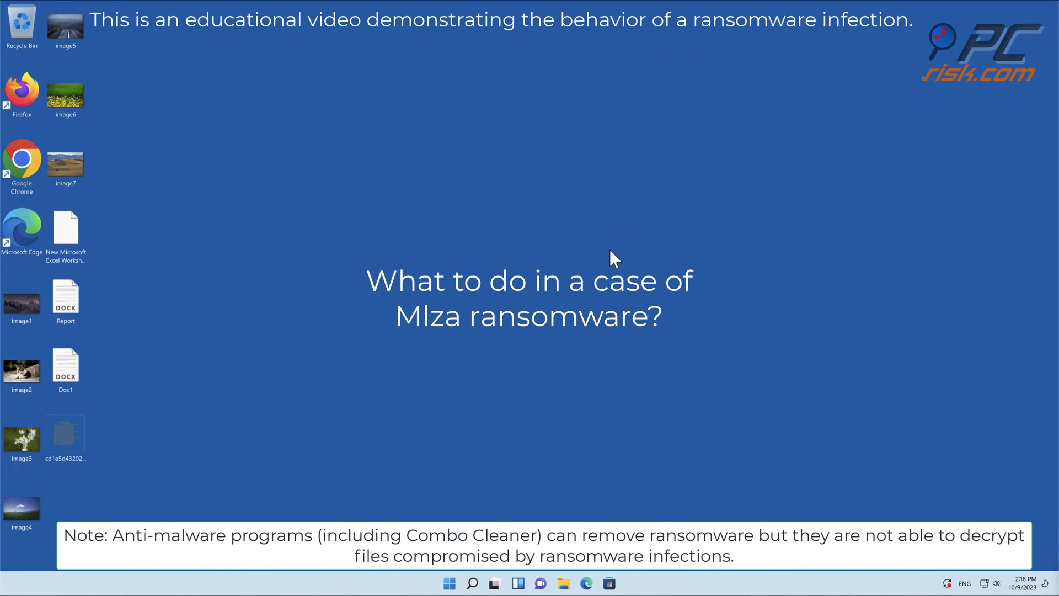
- Run the ransomware sample so the desktop files get encrypted with the .mlza extension
right_click(65, 291)
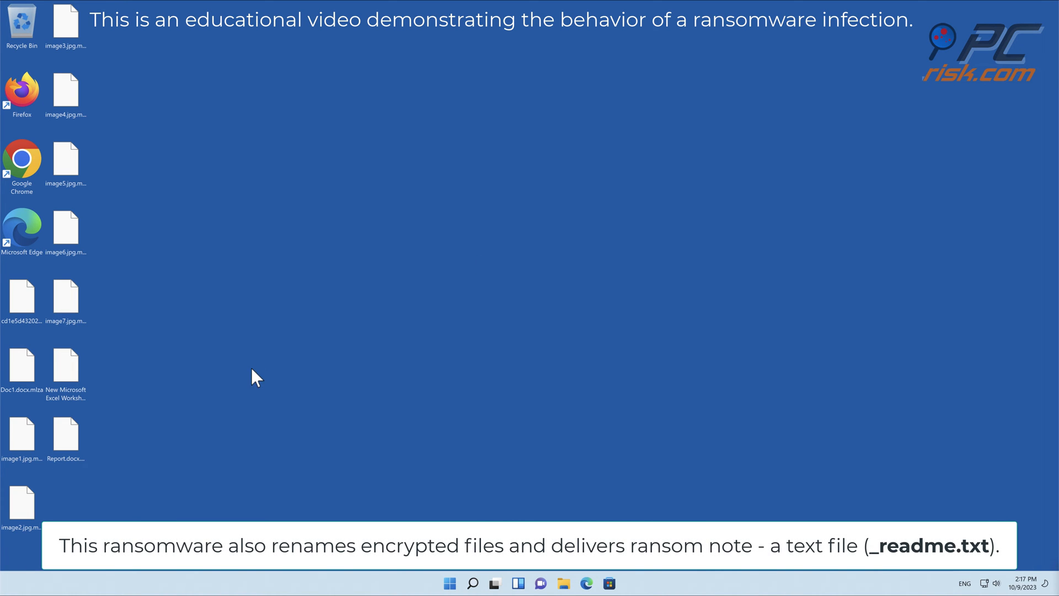
double_click(23, 432)
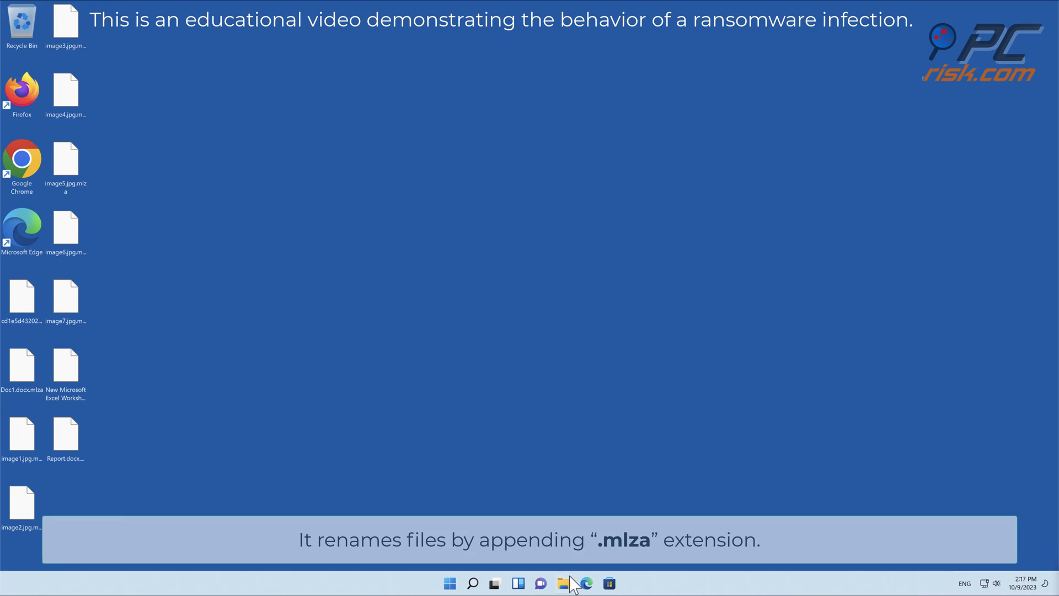
left_click(563, 582)
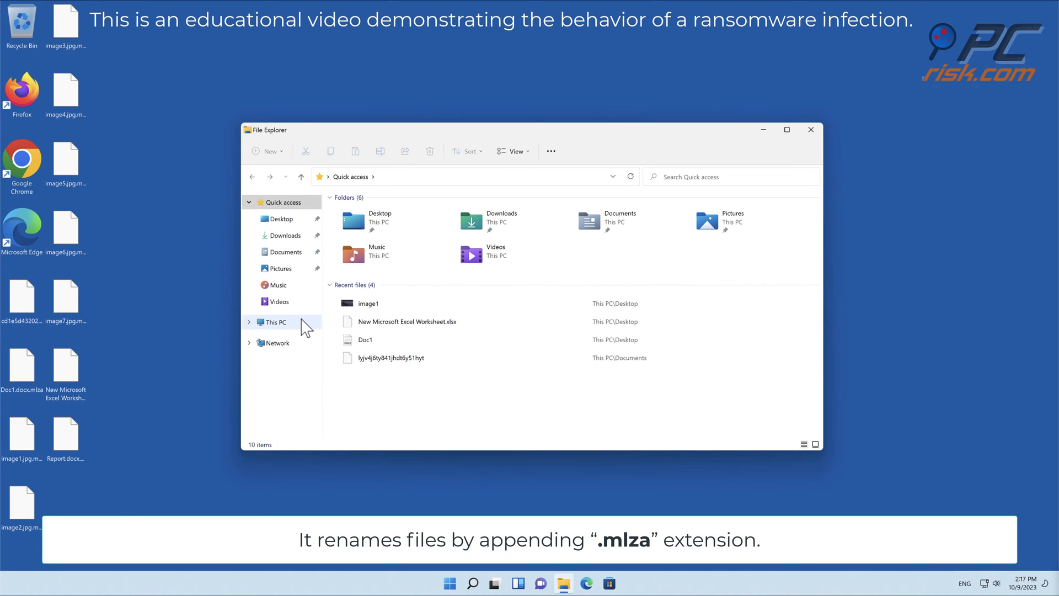
left_click(275, 321)
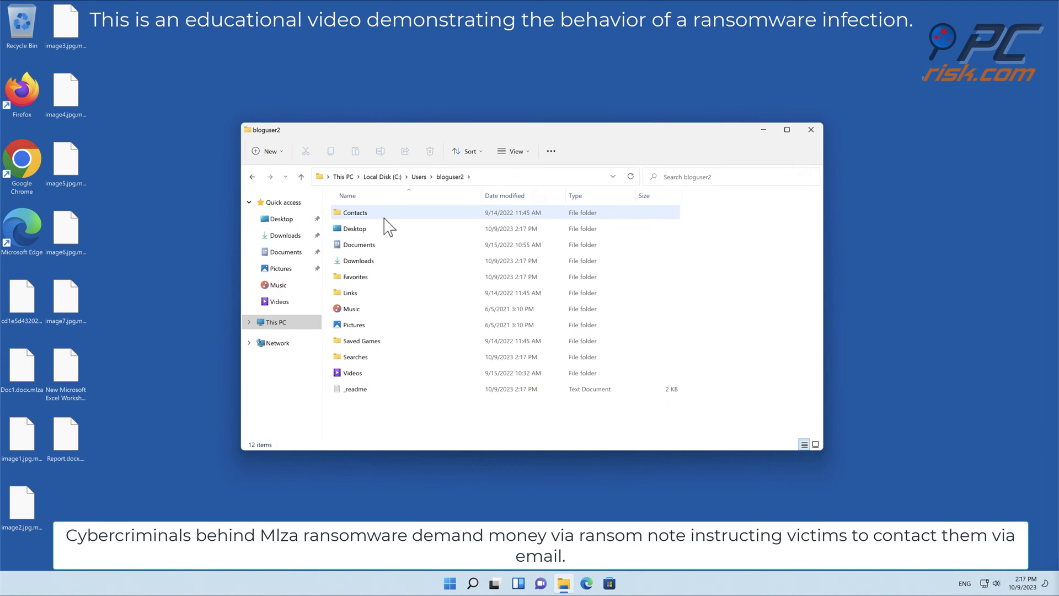
double_click(354, 388)
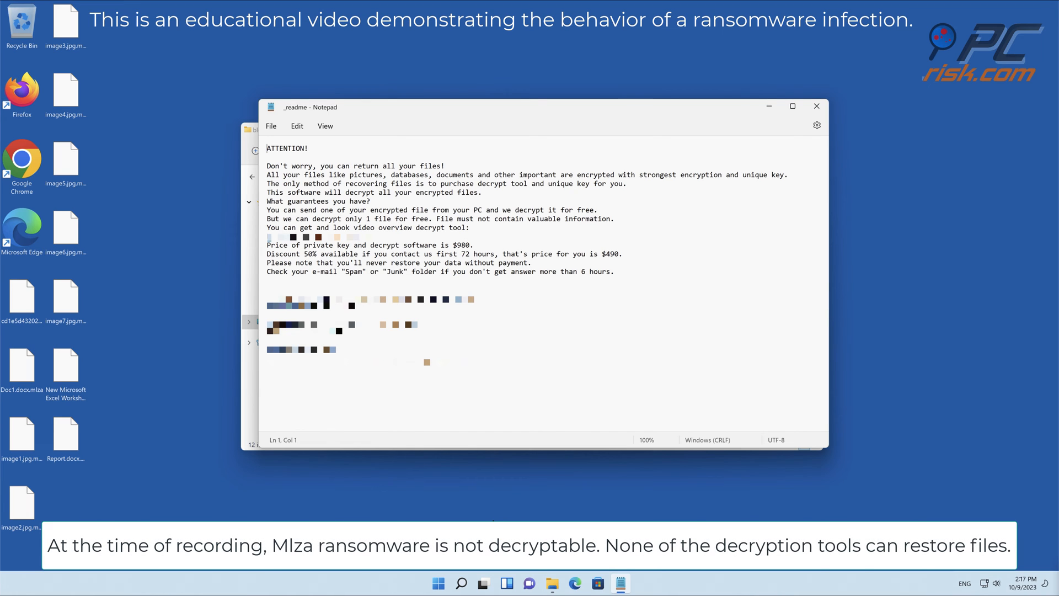
left_click(816, 106)
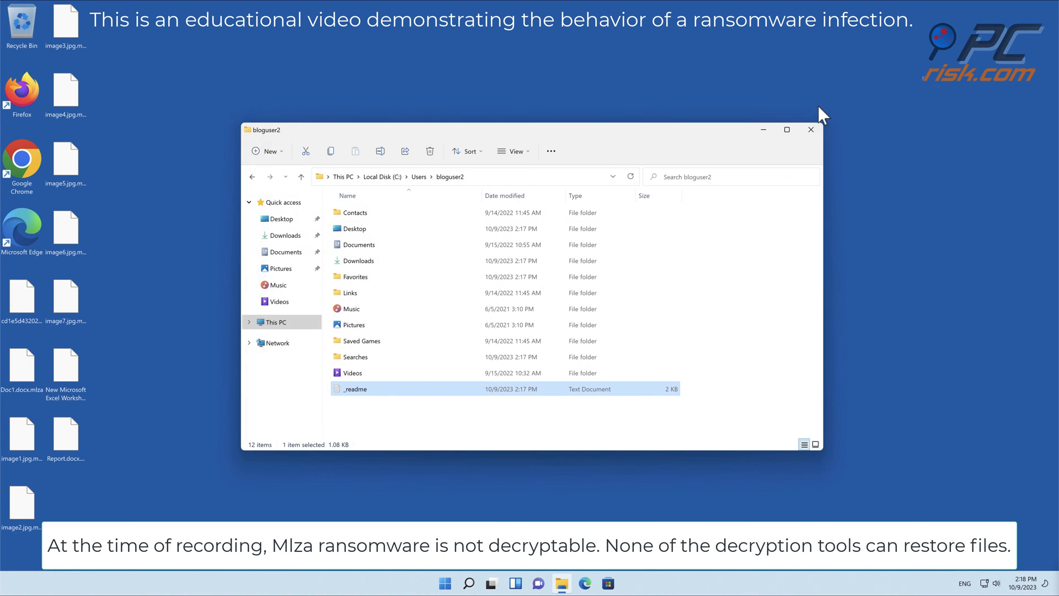
left_click(809, 129)
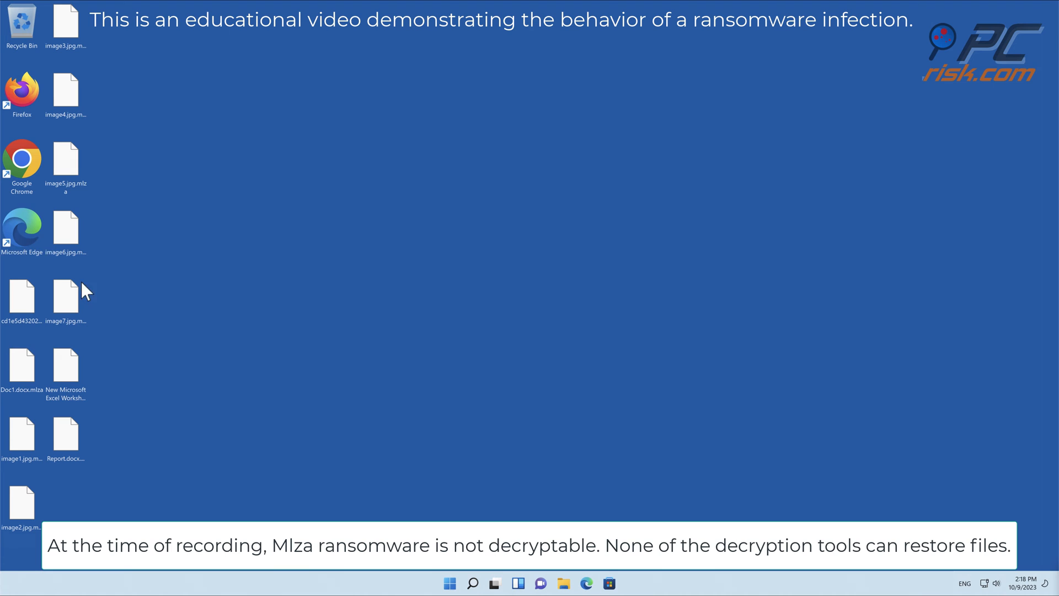
left_click(586, 582)
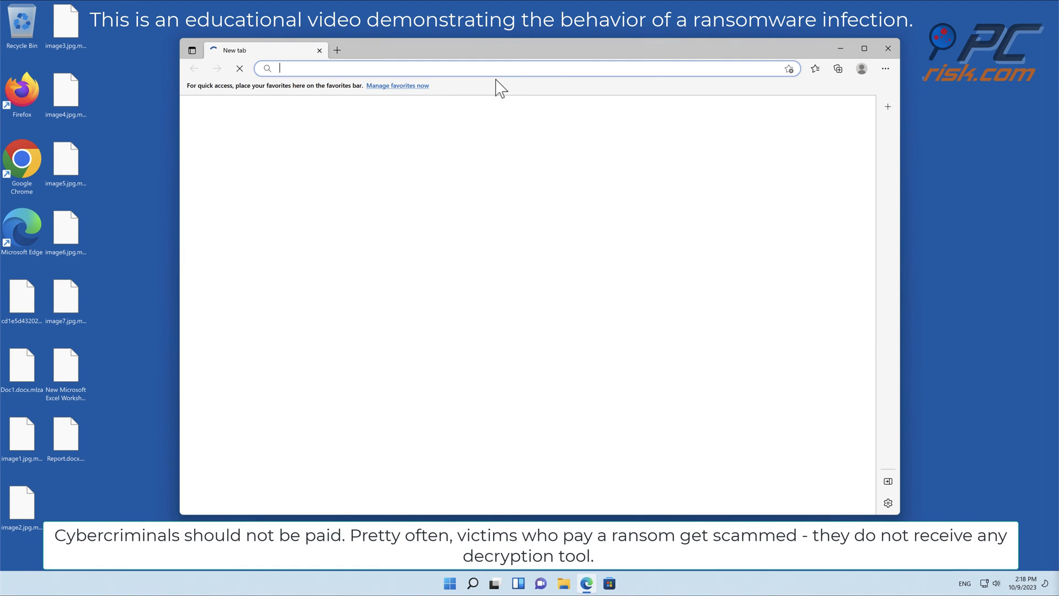
type("ww")
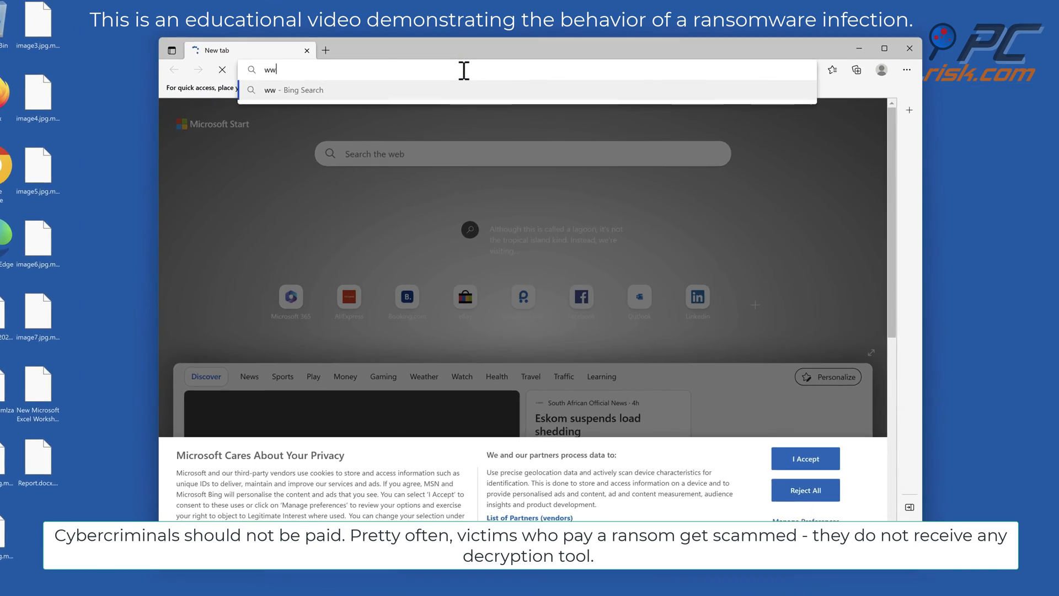
type("www.combocleaner.com")
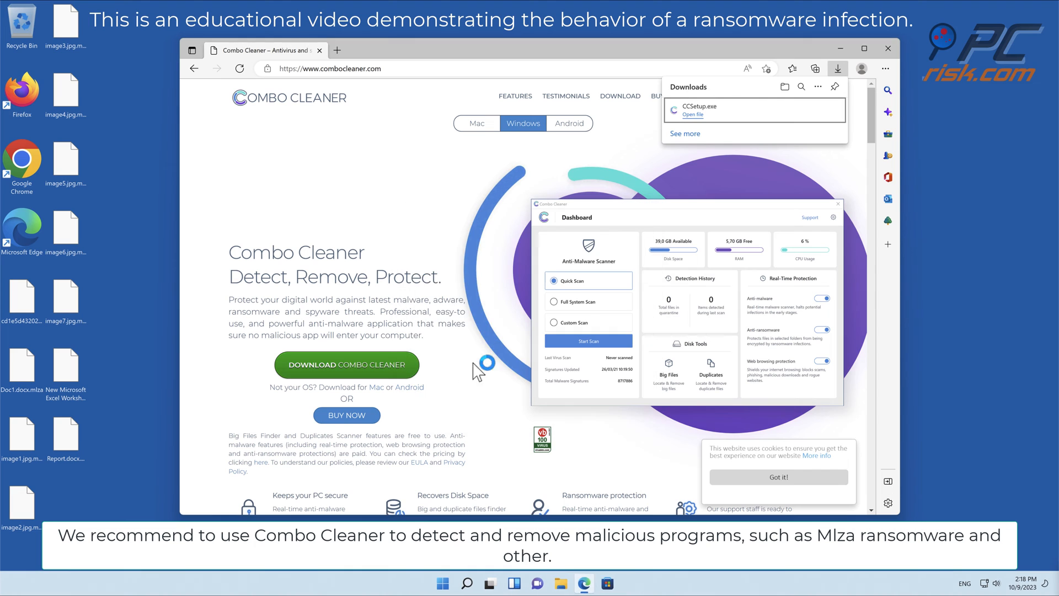
left_click(692, 114)
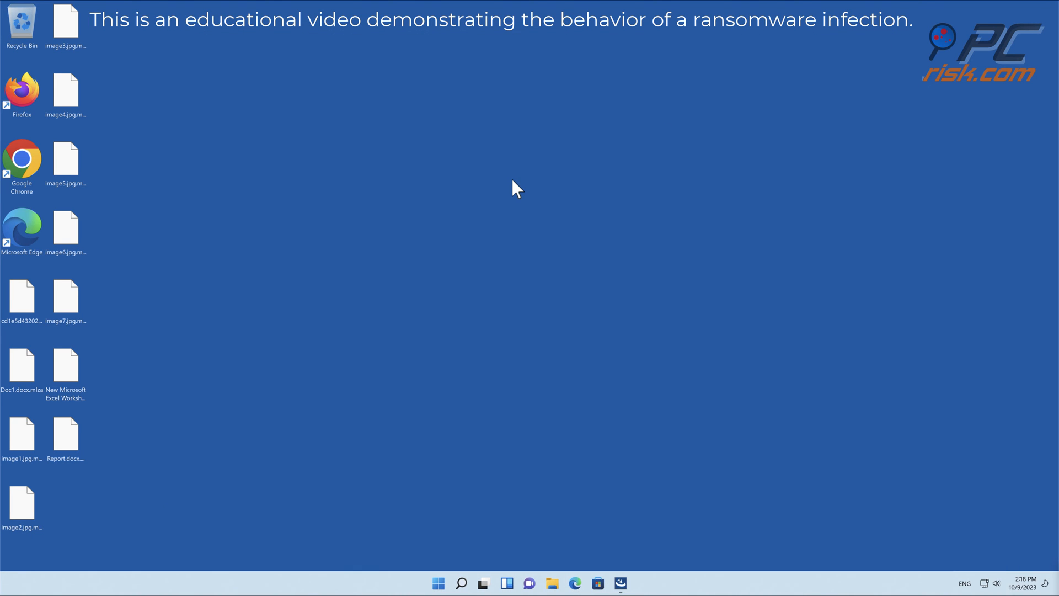
- Complete the InstallShield wizard, launch Combo Cleaner and start the initial scan
left_click(619, 582)
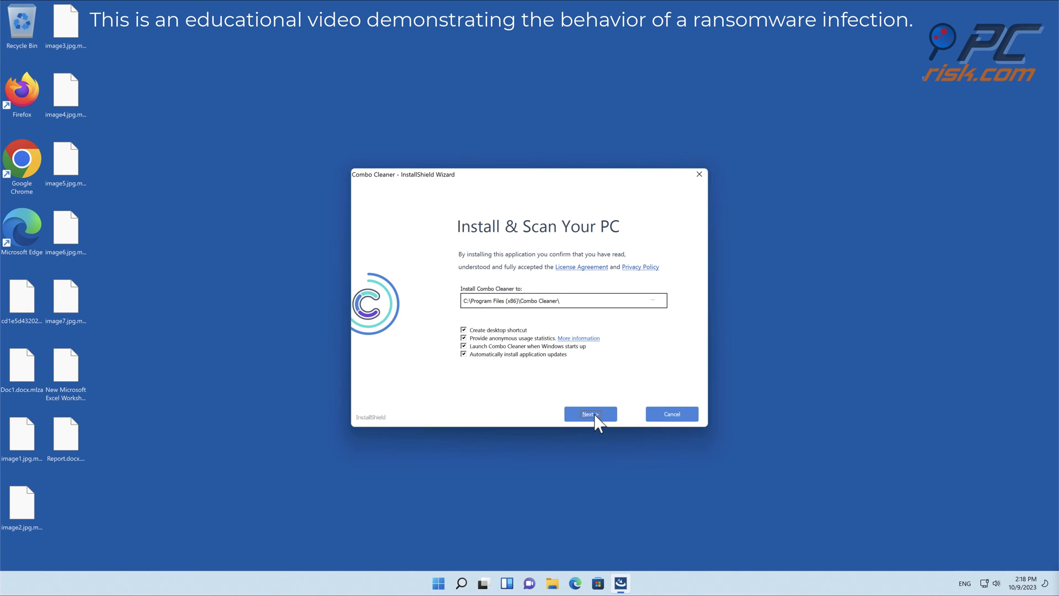
left_click(589, 414)
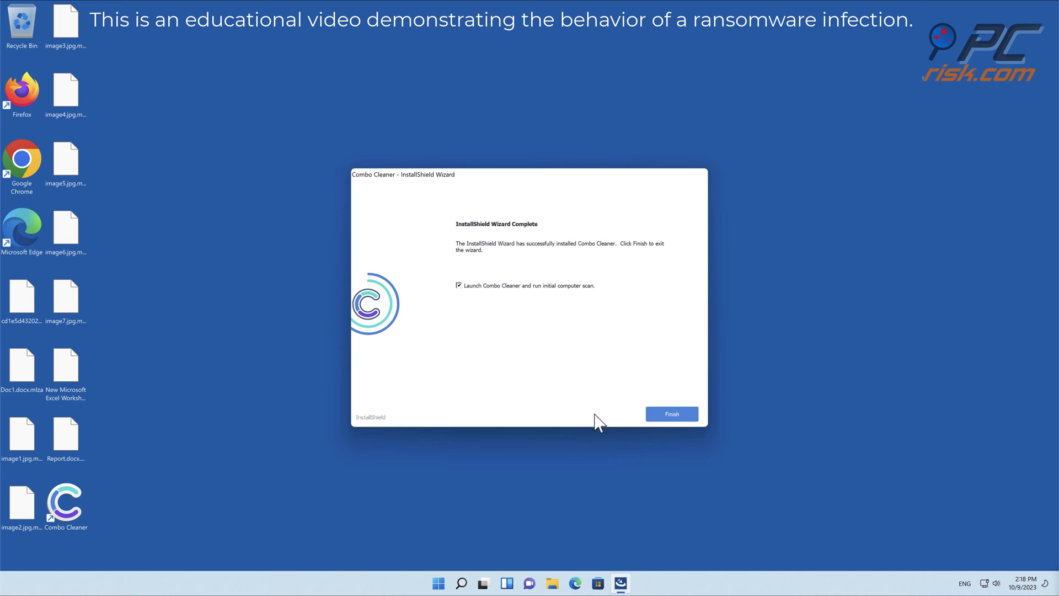
left_click(671, 414)
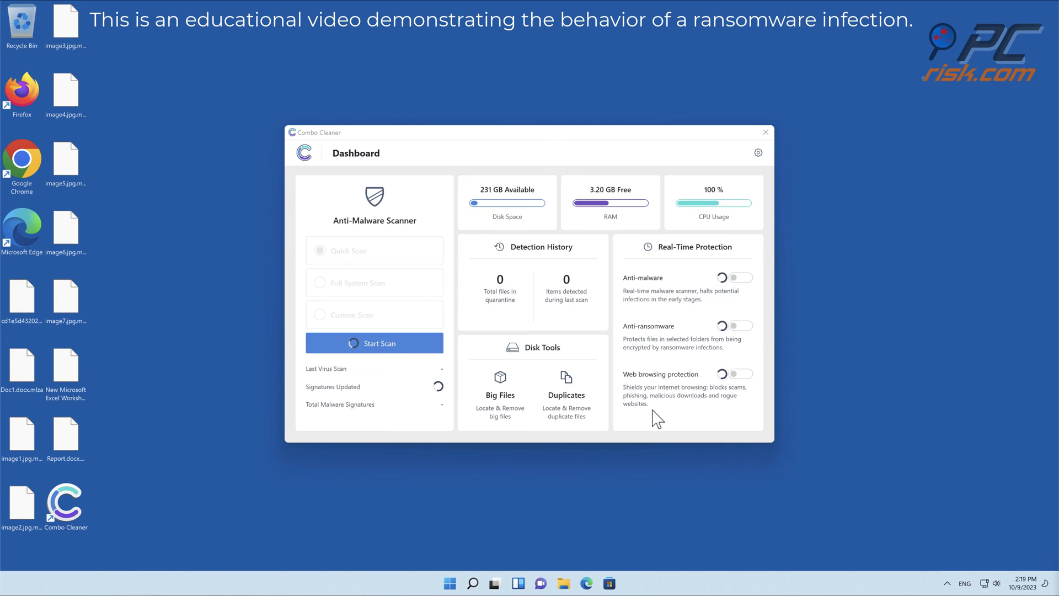
left_click(374, 343)
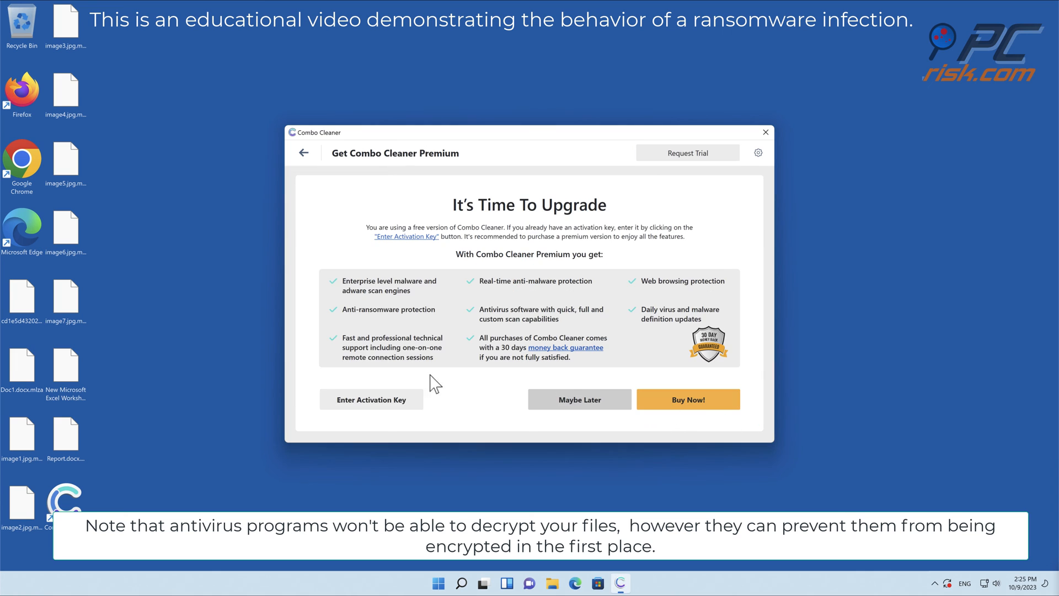
- Decline the premium offer and move the four detected trojans to quarantine
left_click(371, 400)
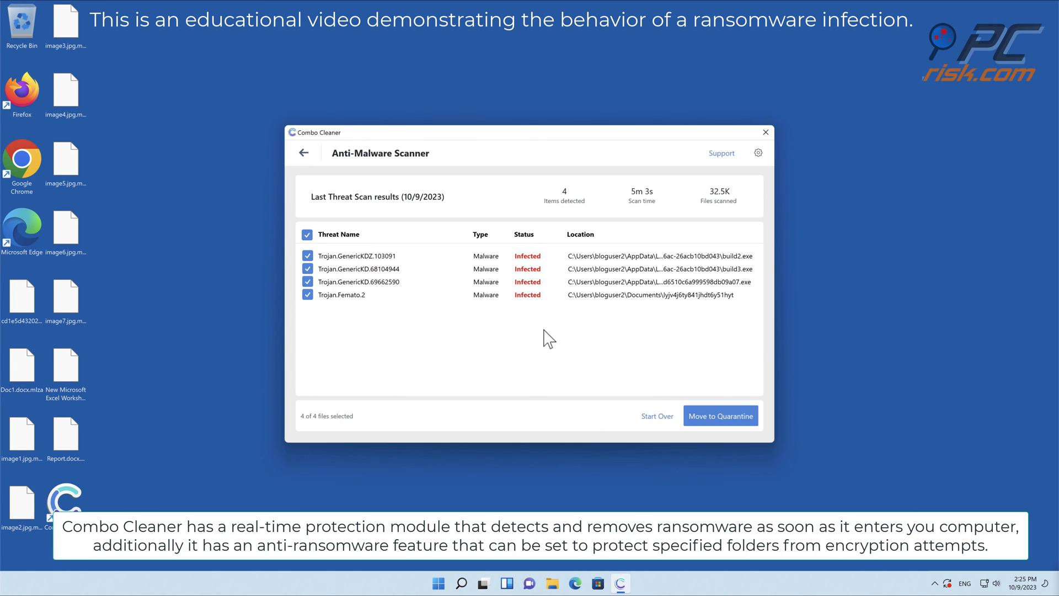
left_click(721, 416)
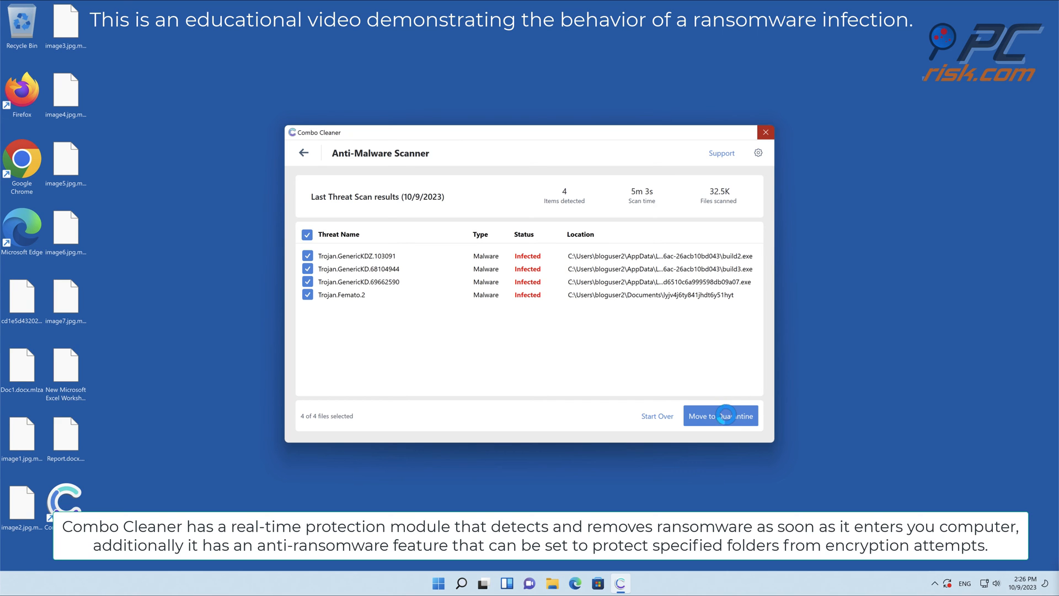
left_click(720, 416)
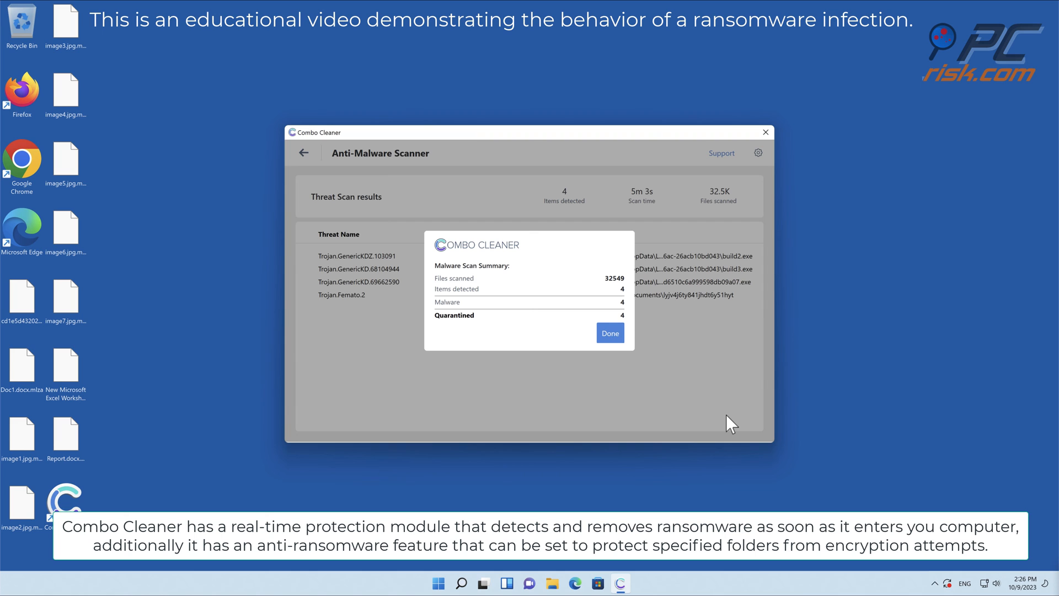
mouse_move(631, 368)
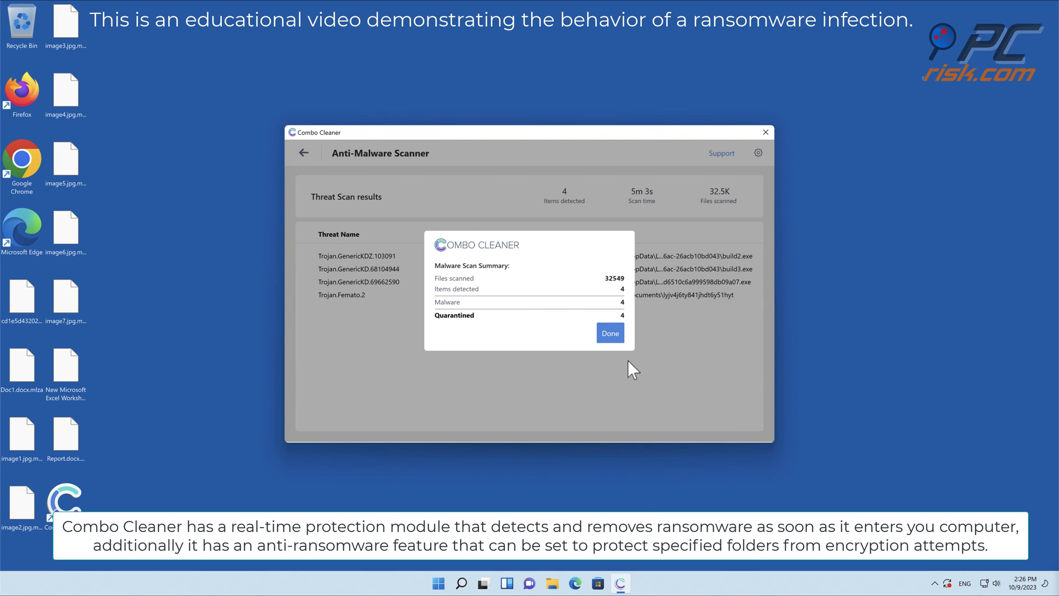
left_click(609, 332)
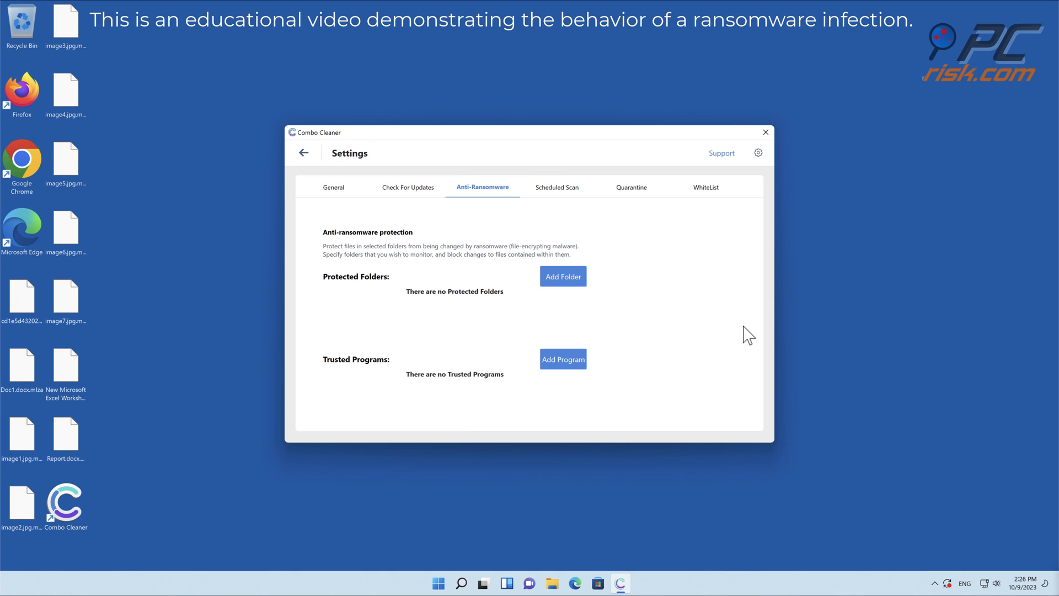
- Add the Desktop folder to the anti-ransomware protected folders
left_click(563, 276)
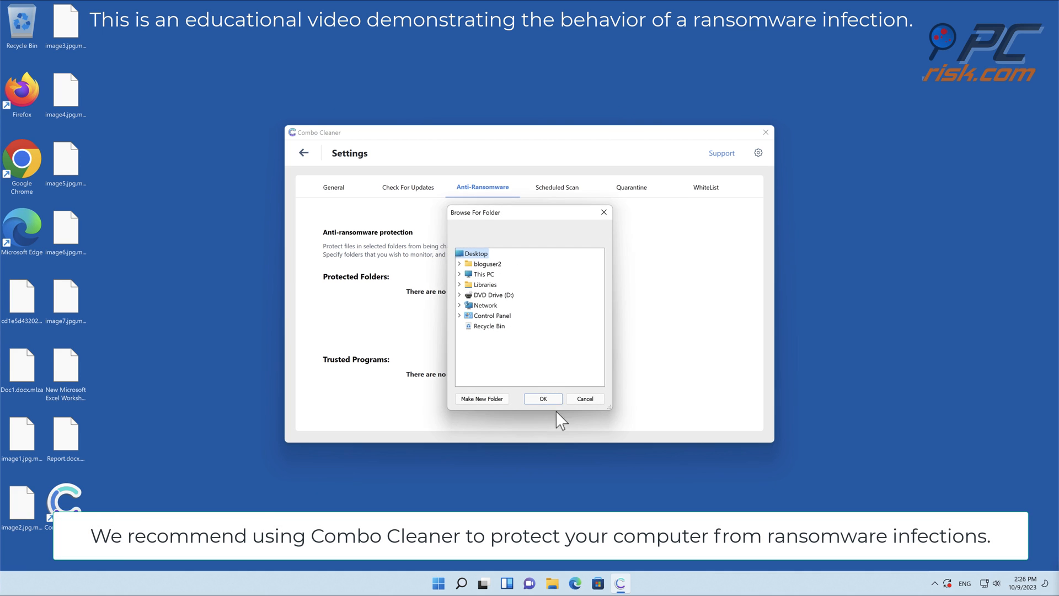
left_click(542, 398)
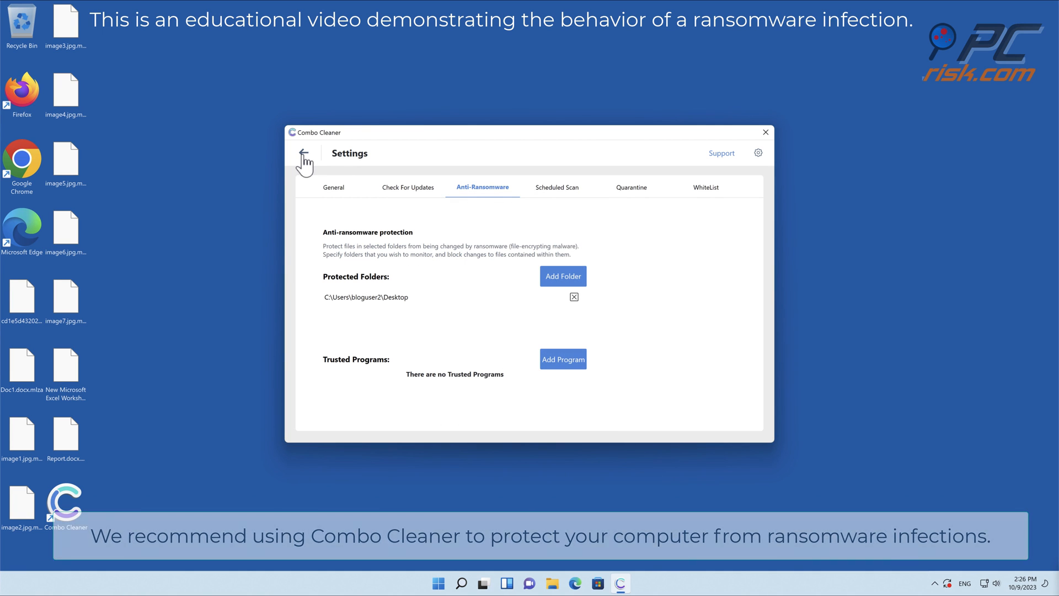